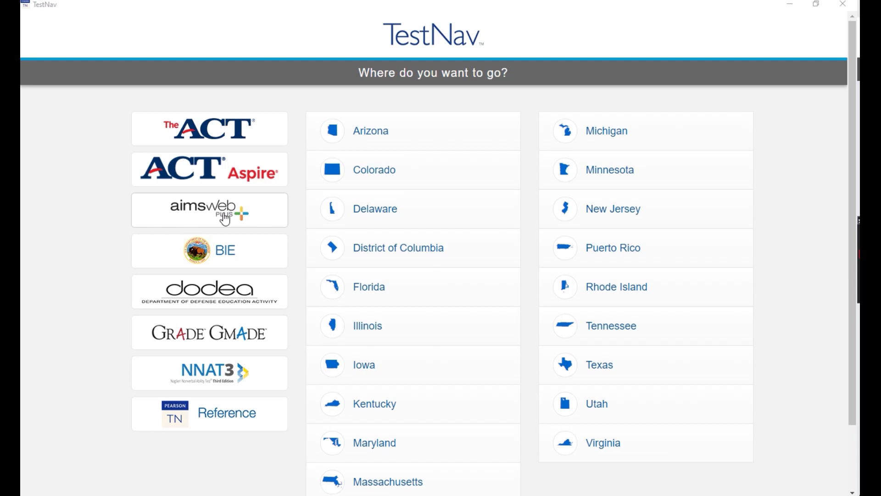
Choose aimswebPlus as the testing destination from the 'Where do you want to go?' list
left_click(210, 209)
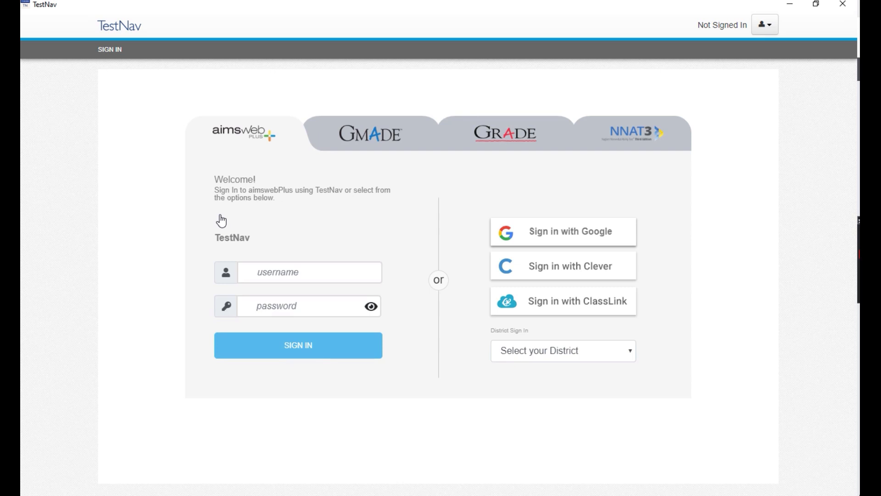
mouse_move(295, 160)
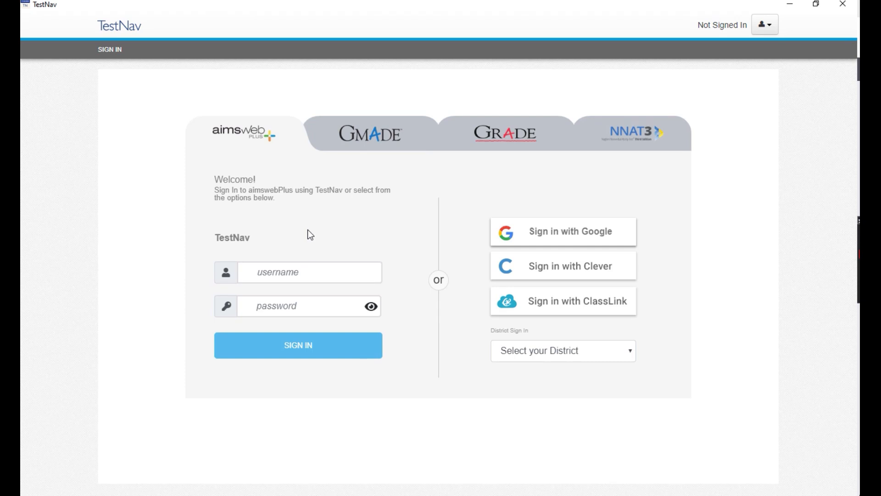
mouse_move(265, 264)
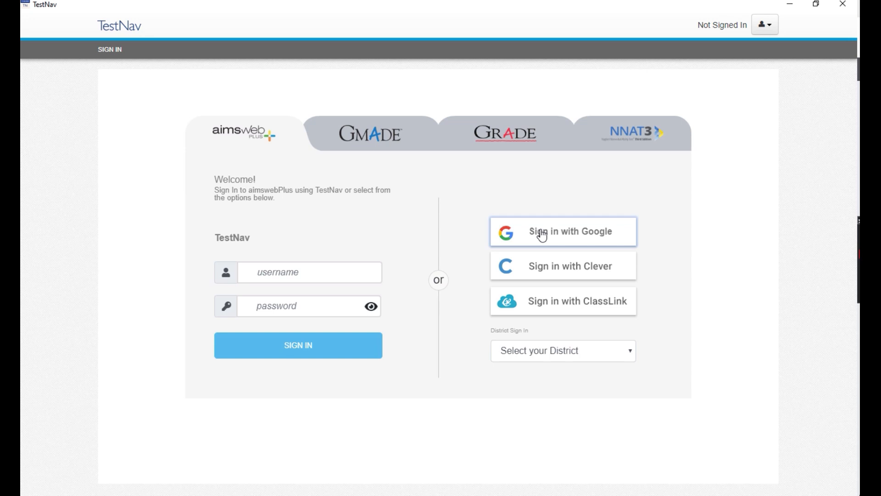
mouse_move(562, 266)
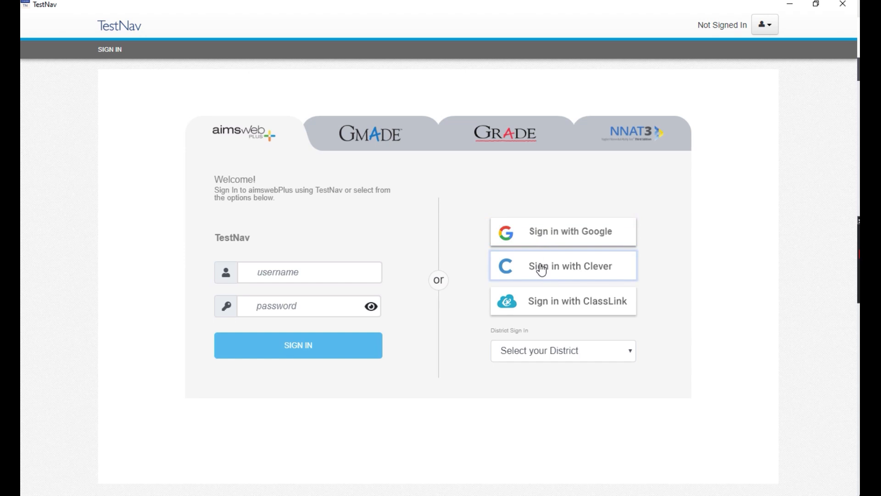
mouse_move(542, 311)
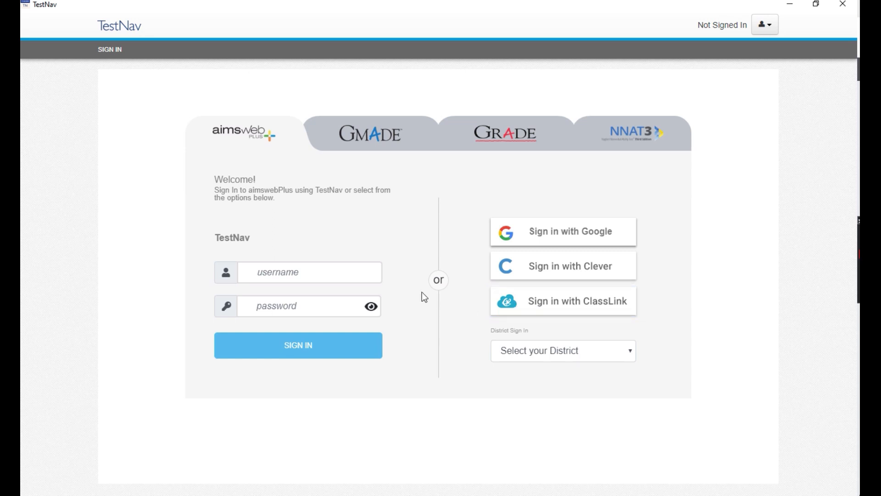
Enter the student's aimswebPlus username and password and sign in
left_click(309, 271)
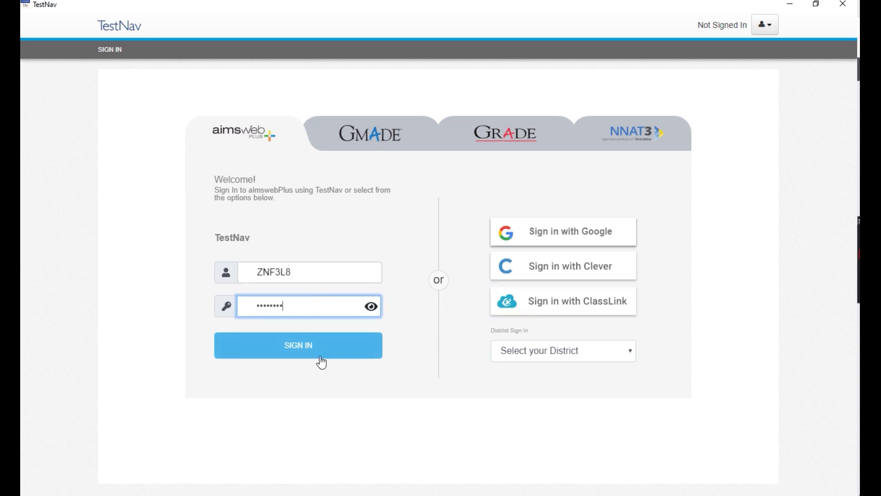
left_click(298, 345)
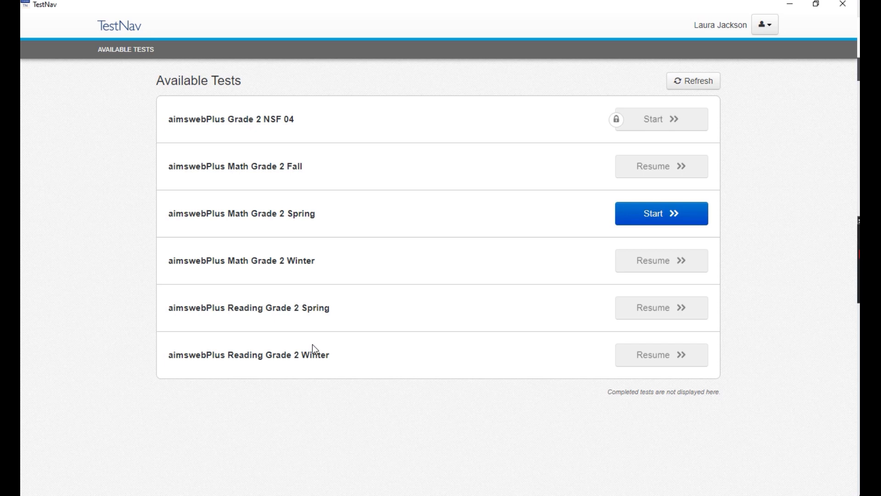
mouse_move(413, 315)
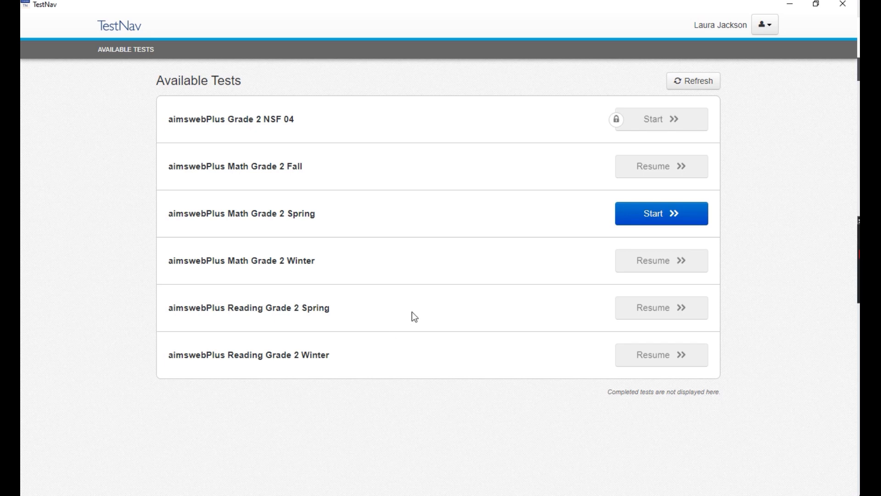
mouse_move(709, 207)
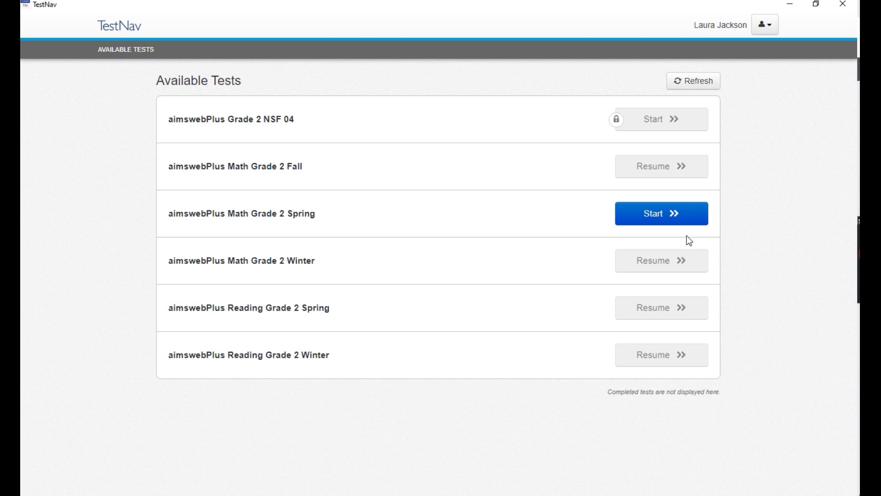
Start the aimswebPlus Math Grade 2 Spring test from the Available Tests list
left_click(661, 213)
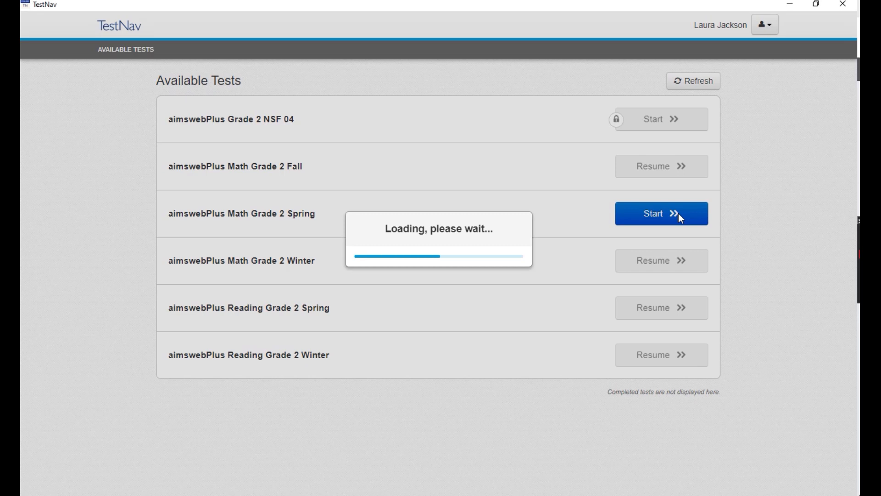